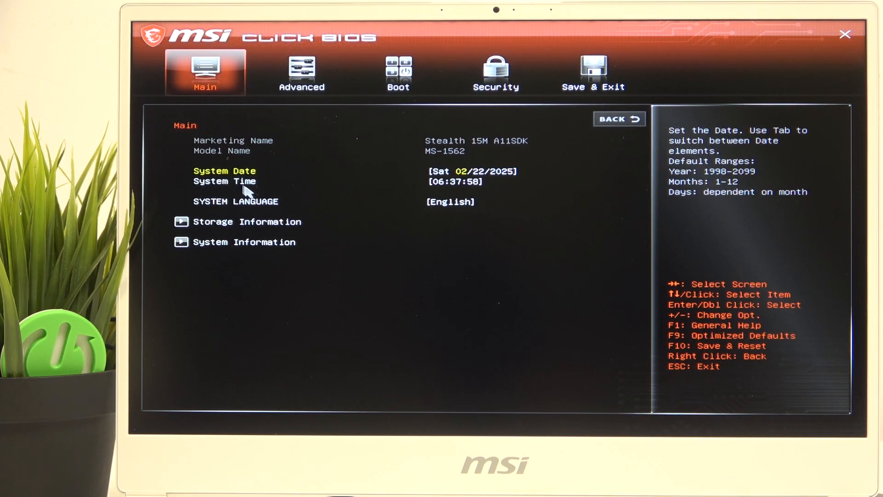
{"action": "mouse_move", "coordinate": [245, 117]}
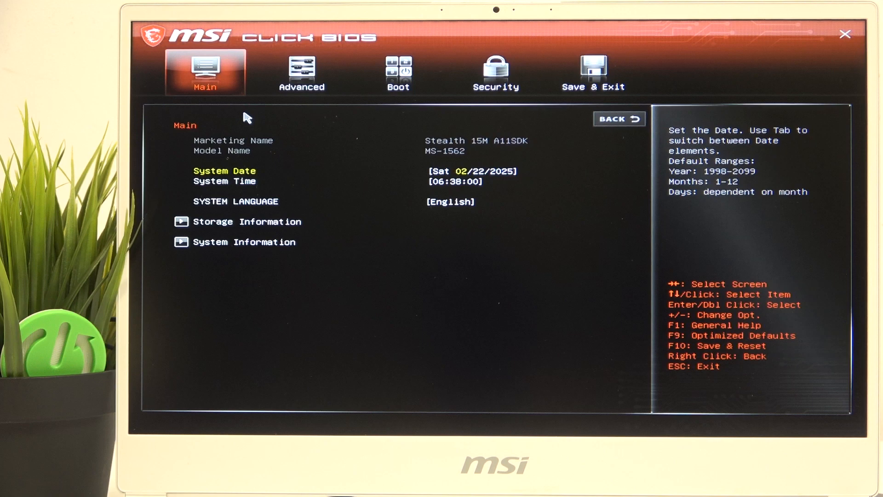
- Select the System Time field on the Main page, currently reading 06:38
{"action": "left_click", "coordinate": [225, 181]}
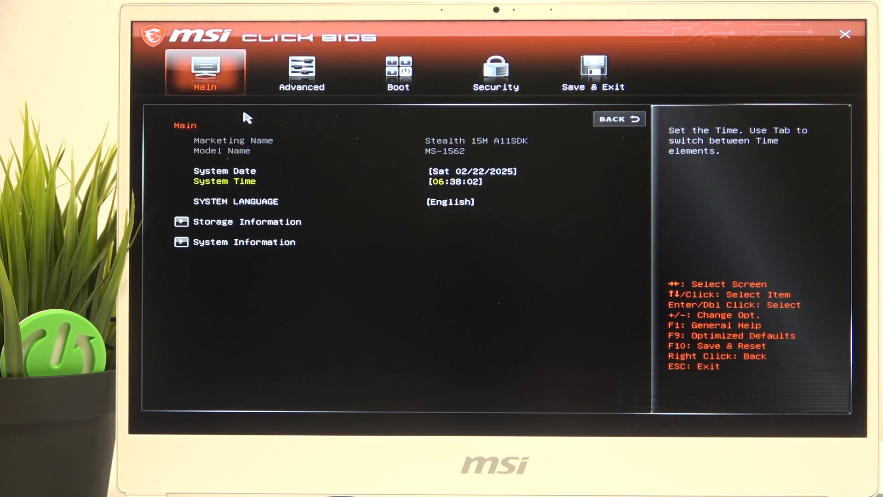
{"action": "left_click", "coordinate": [224, 170]}
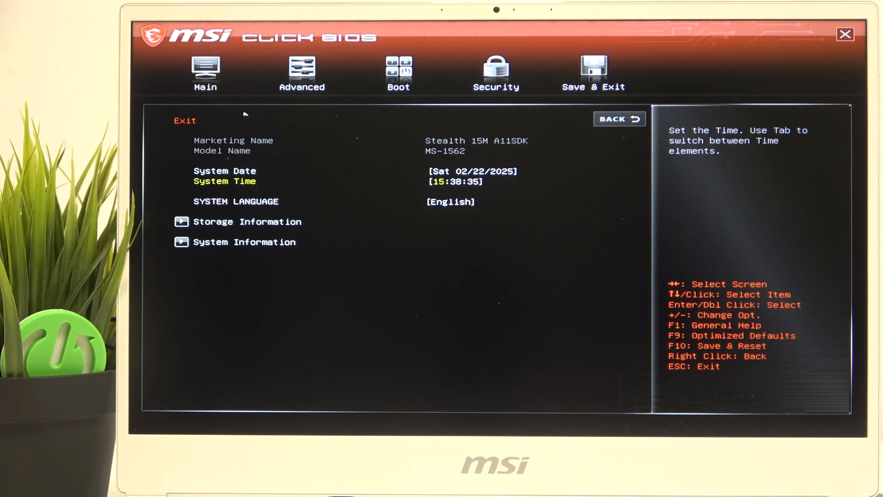
- Return to the Main page with the system time at 15:38
{"action": "left_click", "coordinate": [205, 72]}
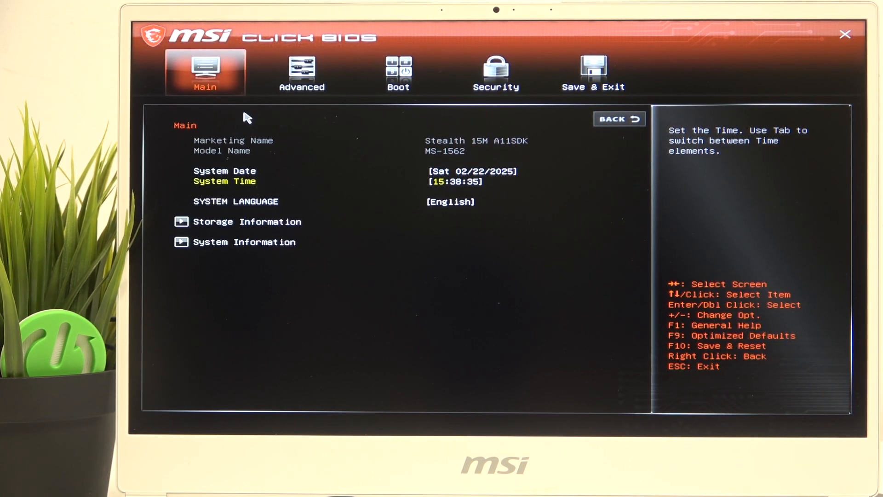